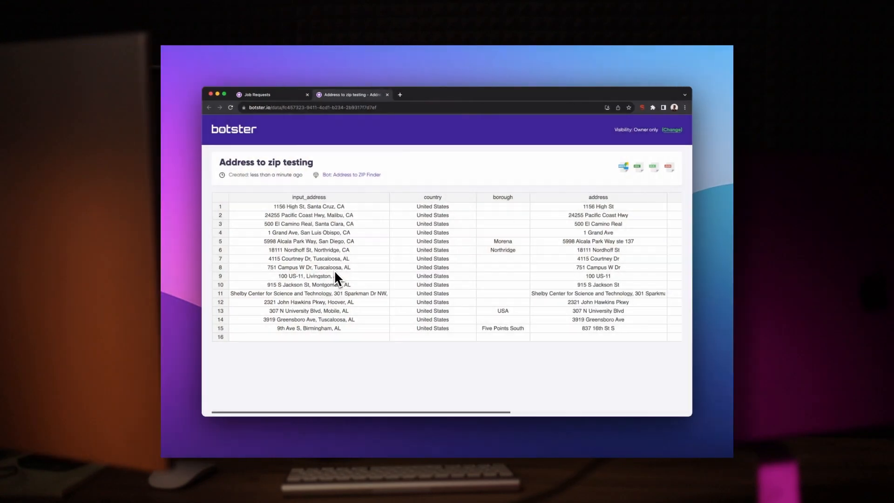
# Step: Leave the job results and return to the Botster home page
pyautogui.click(309, 206)
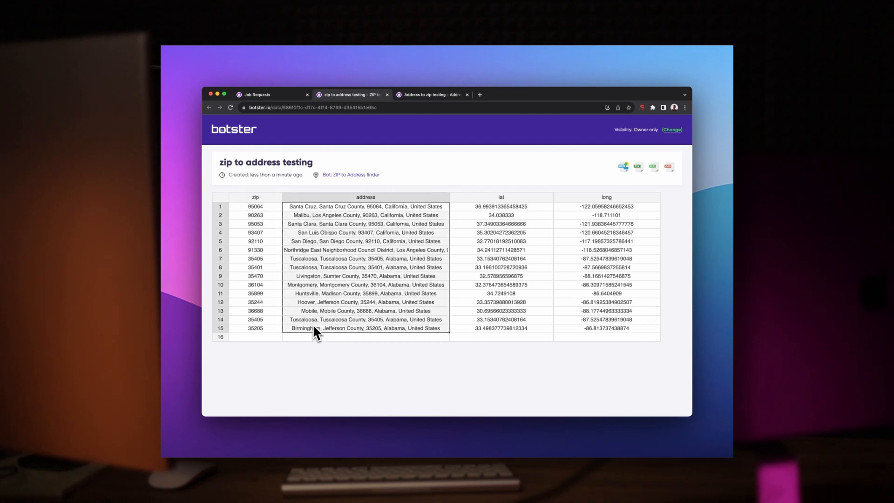
pyautogui.moveTo(387, 277)
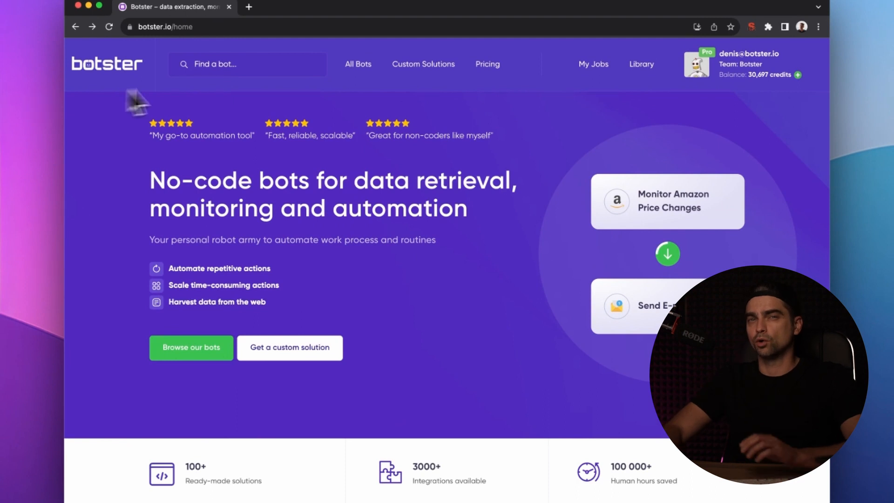
# Step: Search the bot catalogue for 'zip code' to list the zip-related finder bots
pyautogui.click(247, 64)
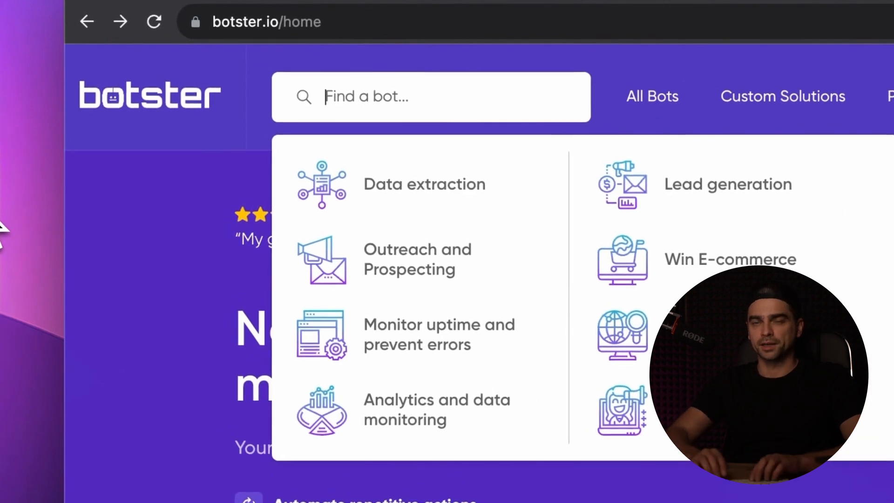
pyautogui.write('zip code')
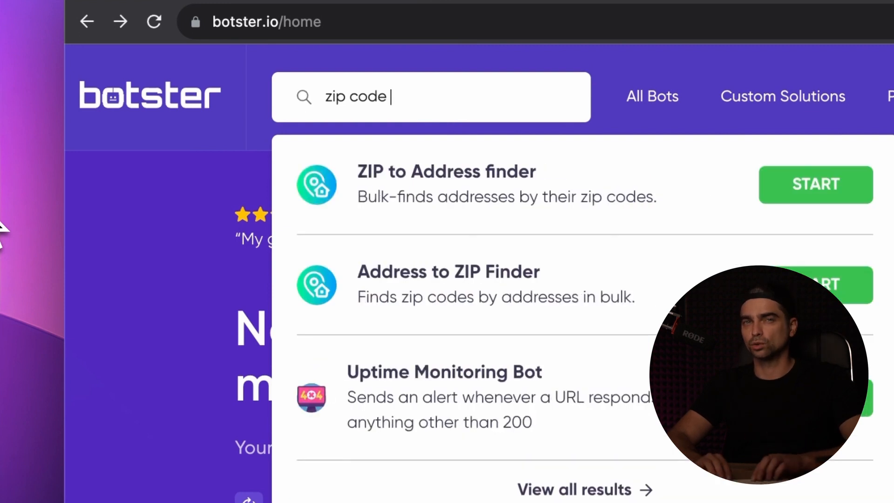
pyautogui.moveTo(639, 303)
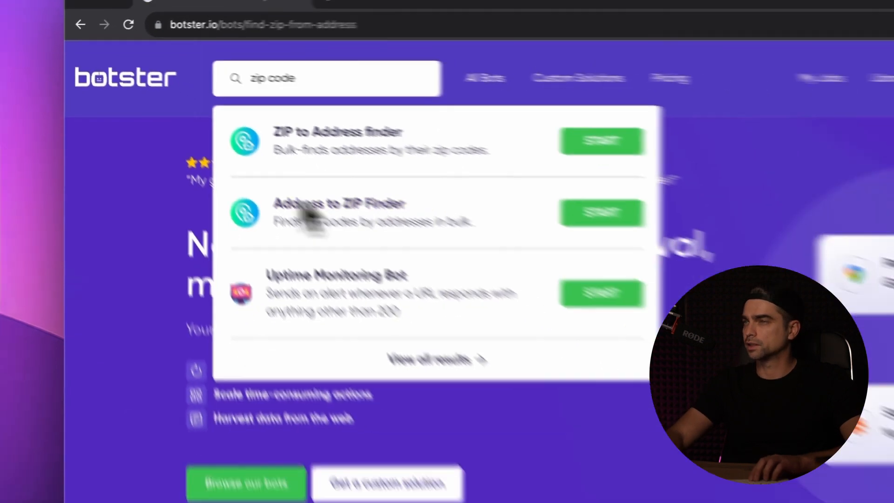
# Step: Review the Address to ZIP Finder's About page and start the bot to reach its launch form
pyautogui.click(337, 202)
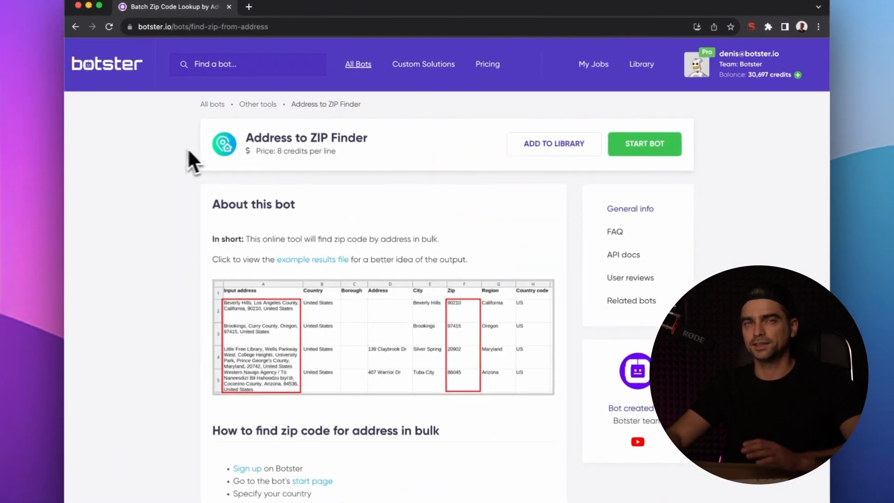
pyautogui.scroll(-3)
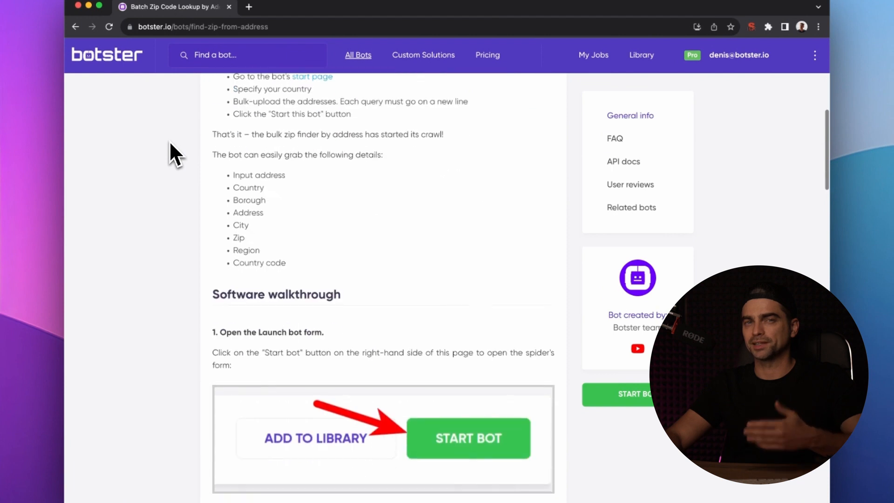
pyautogui.scroll(-3)
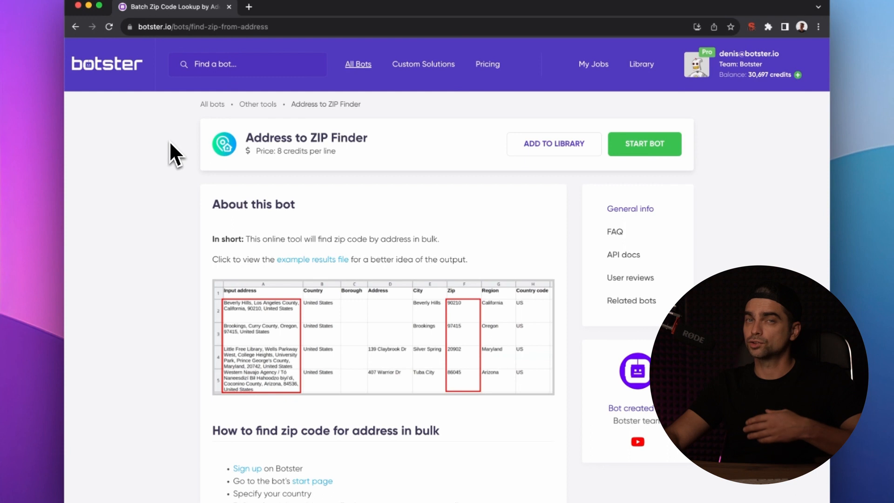
pyautogui.click(644, 144)
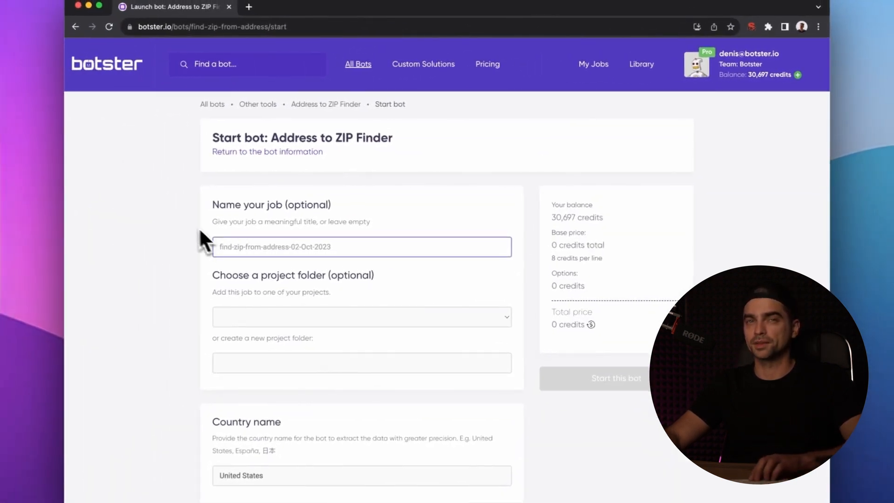
# Step: Name the job 'Address to zip test' and move down to the Country and Addresses fields
pyautogui.scroll(-3)
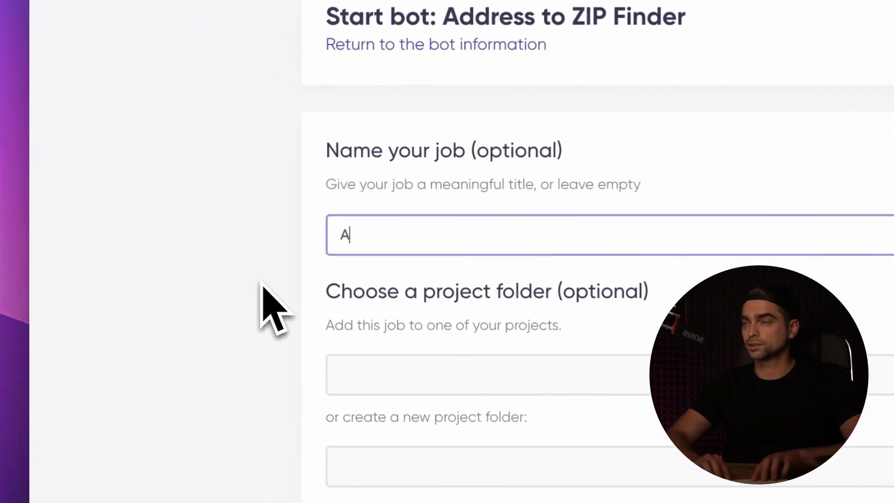
pyautogui.write('Address to zip test')
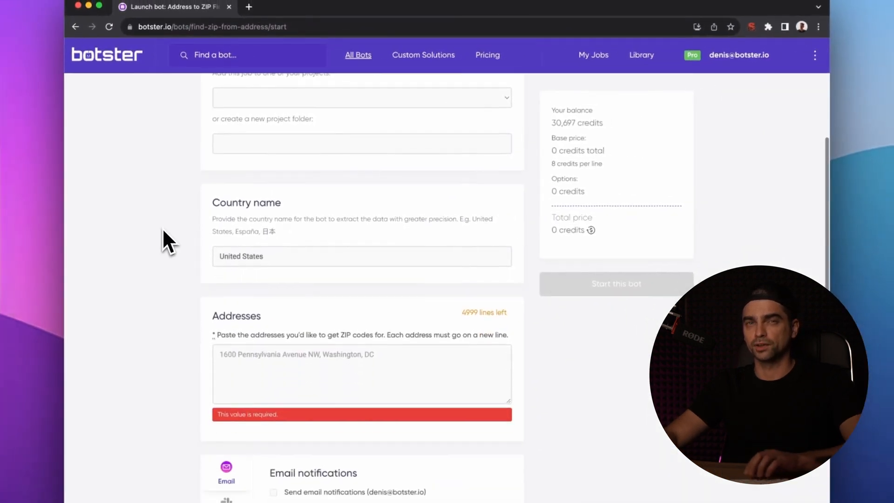
pyautogui.scroll(-3)
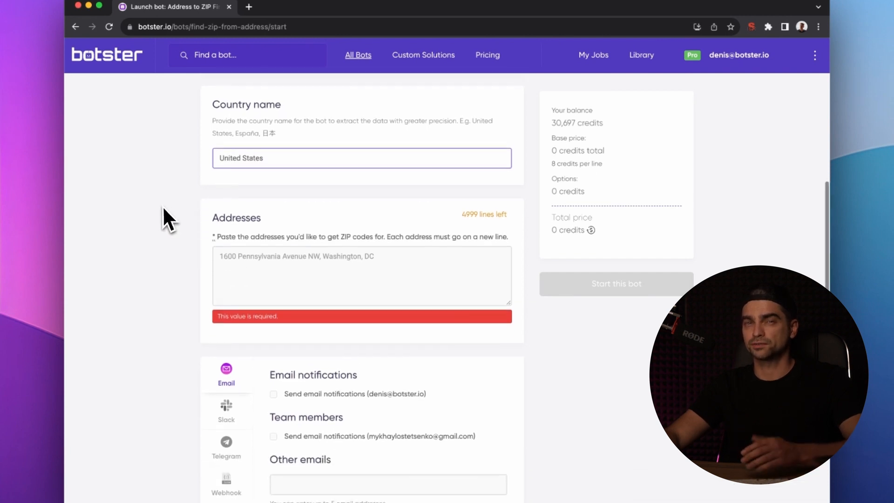
pyautogui.scroll(-3)
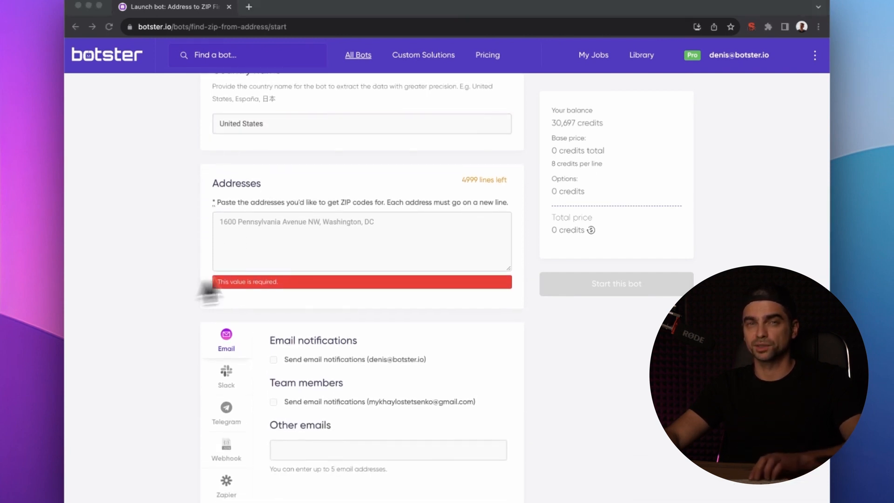
# Step: Fill the Addresses box with the list starting '915 S Jackson St, Montgomery, AL'
pyautogui.write('915 S Jackson St, Montgomery, AL')
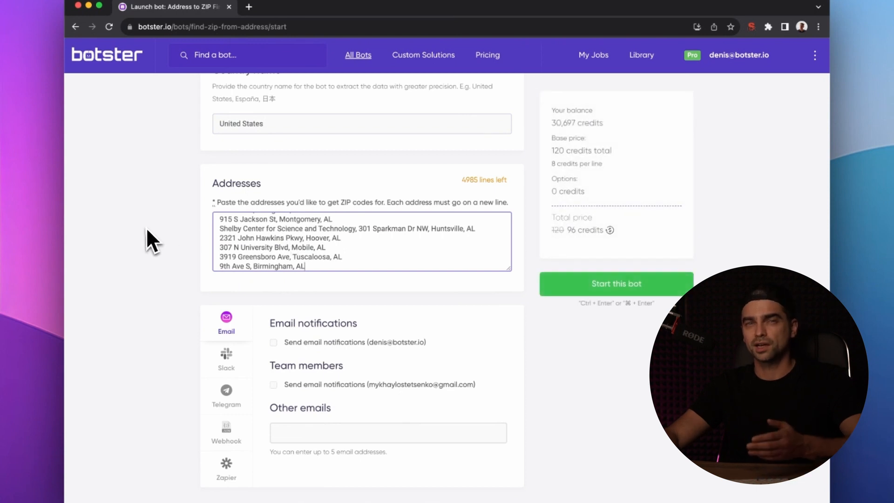
pyautogui.scroll(-3)
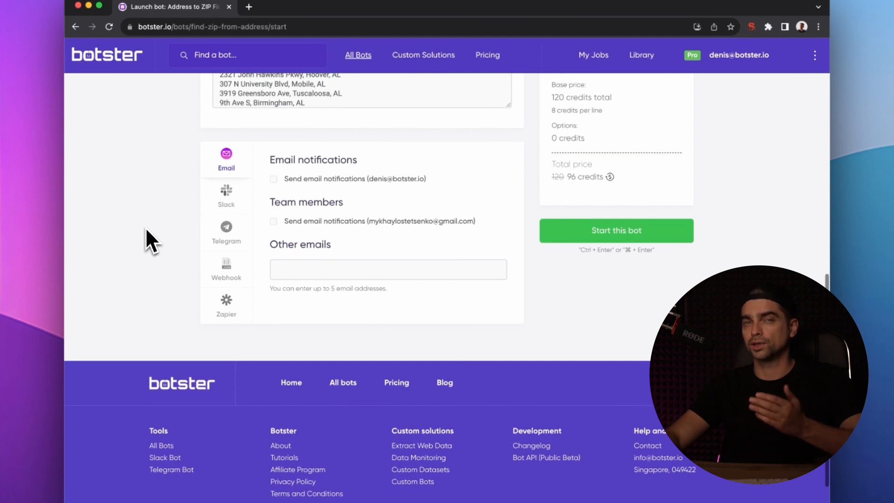
pyautogui.moveTo(194, 193)
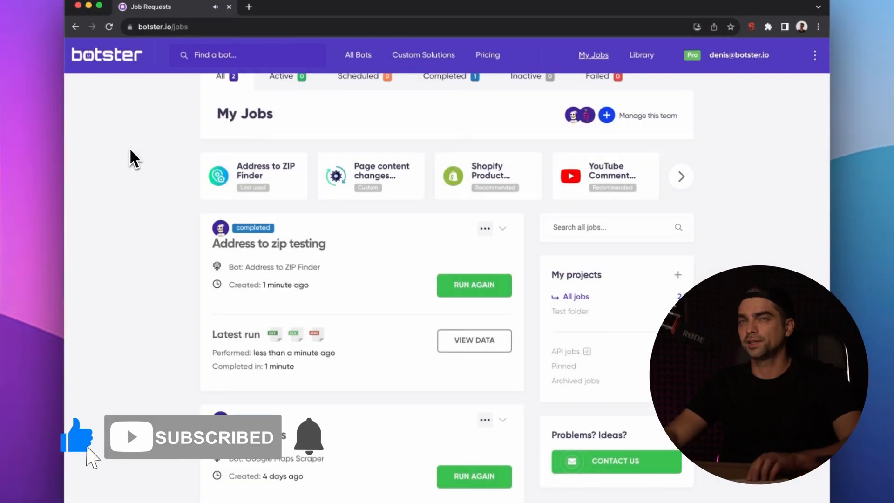
# Step: View the data of the completed Address to zip testing job from My Jobs
pyautogui.scroll(-3)
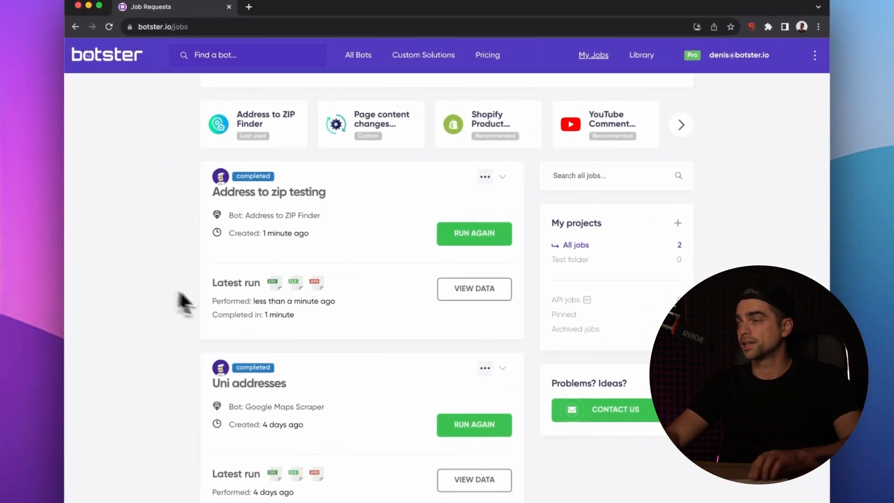
pyautogui.click(474, 289)
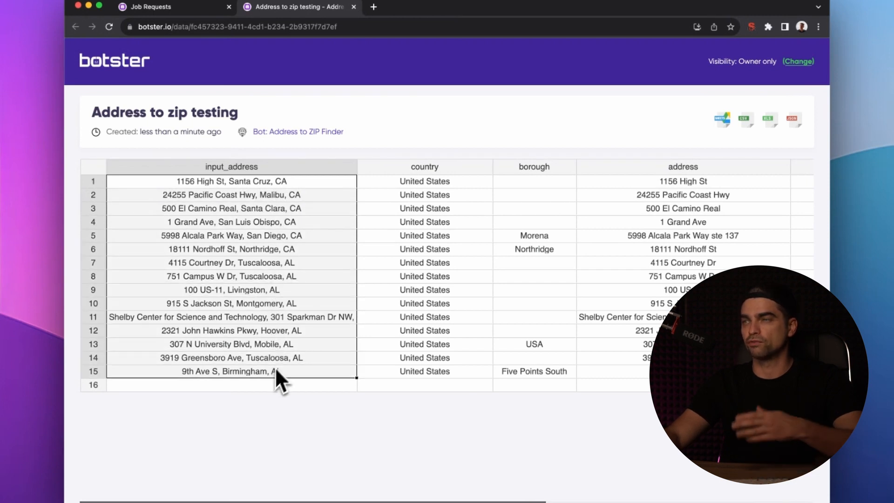
pyautogui.moveTo(378, 204)
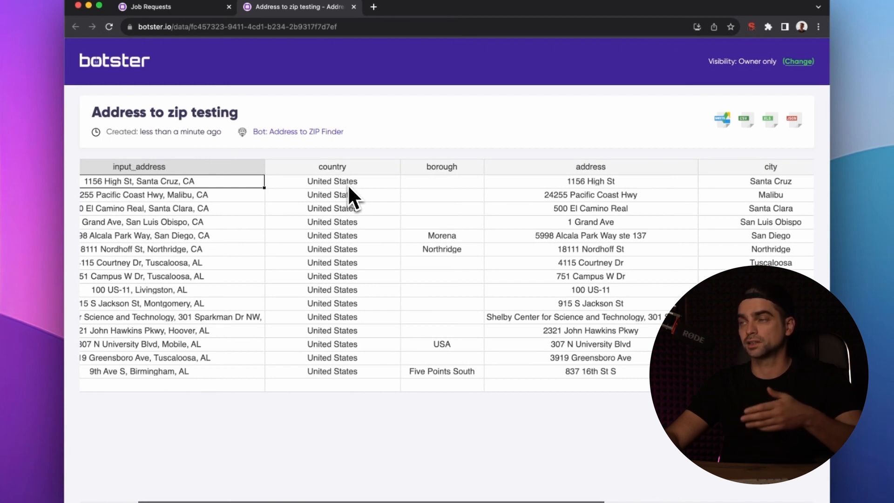
pyautogui.hscroll(3)
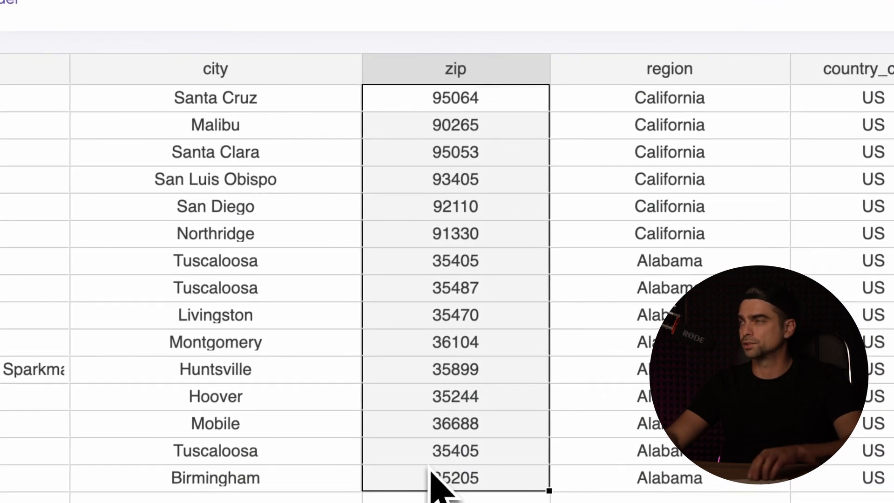
pyautogui.moveTo(580, 494)
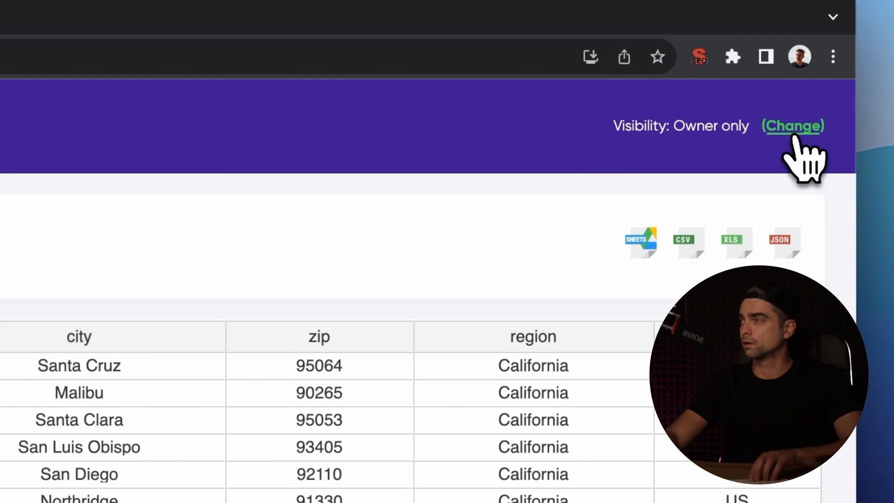
# Step: Turn sharing on so anyone with the link can view the results, then return to My Jobs
pyautogui.click(793, 125)
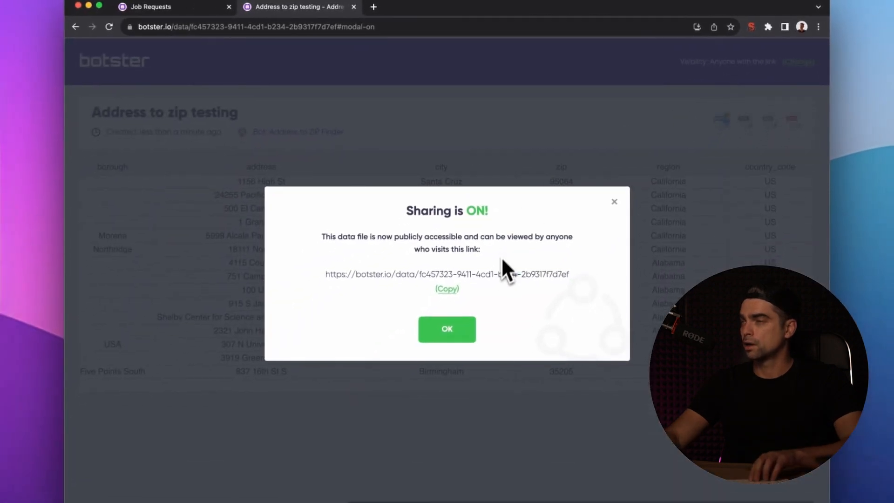
pyautogui.click(447, 289)
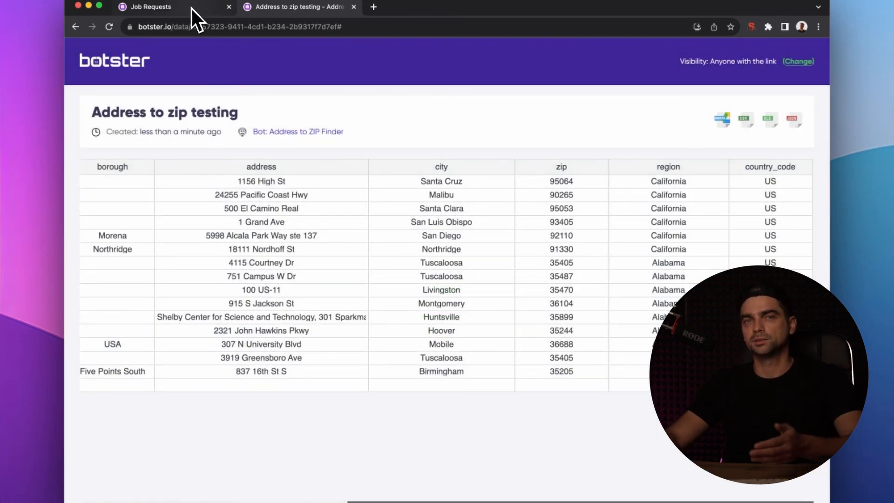
pyautogui.click(151, 6)
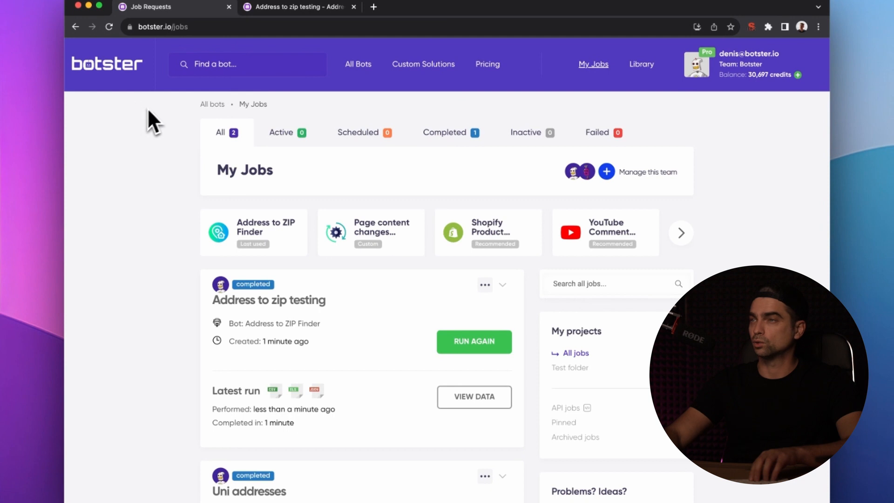
# Step: Search 'zip code', choose the ZIP to Address finder and start setting up a job
pyautogui.write('zip')
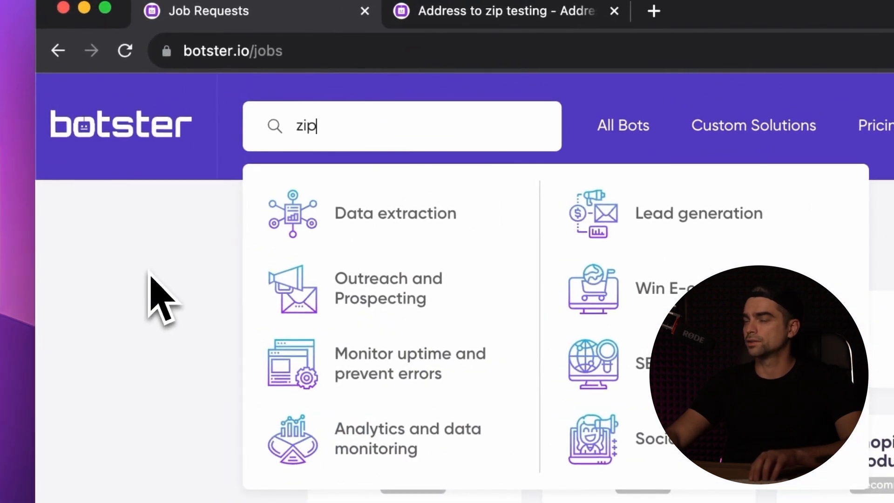
pyautogui.write('code')
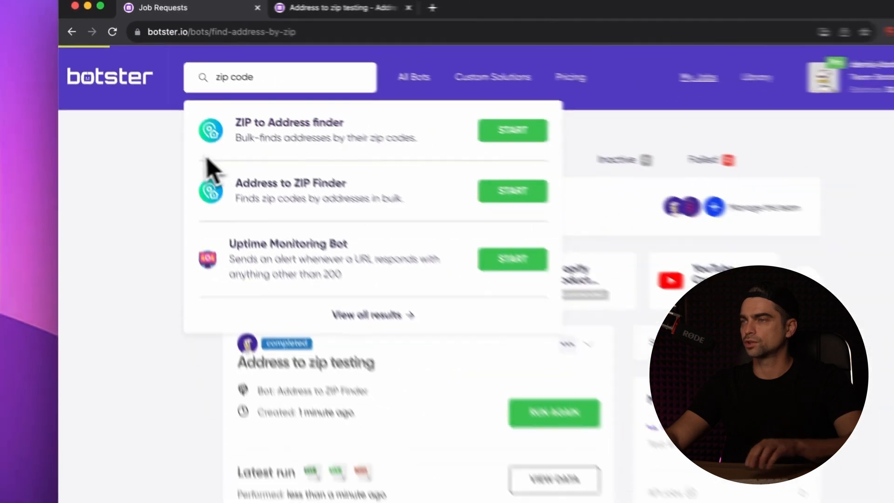
pyautogui.click(288, 123)
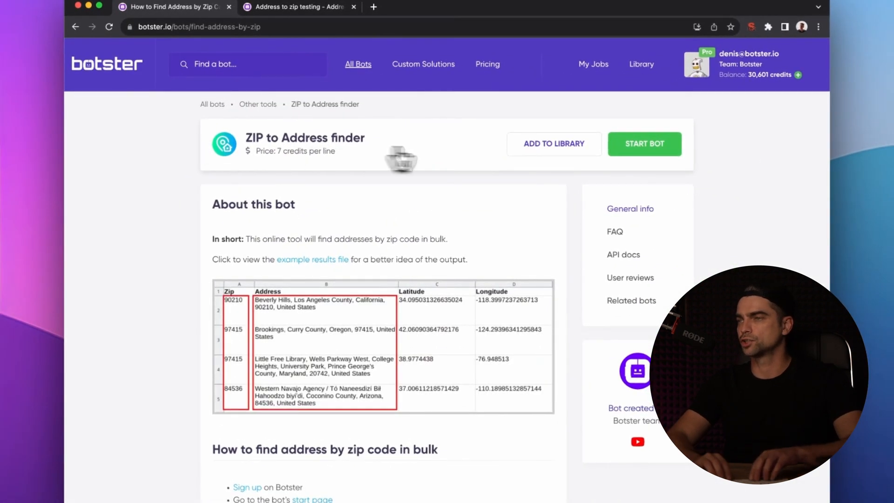
pyautogui.click(645, 143)
pyautogui.write('zip')
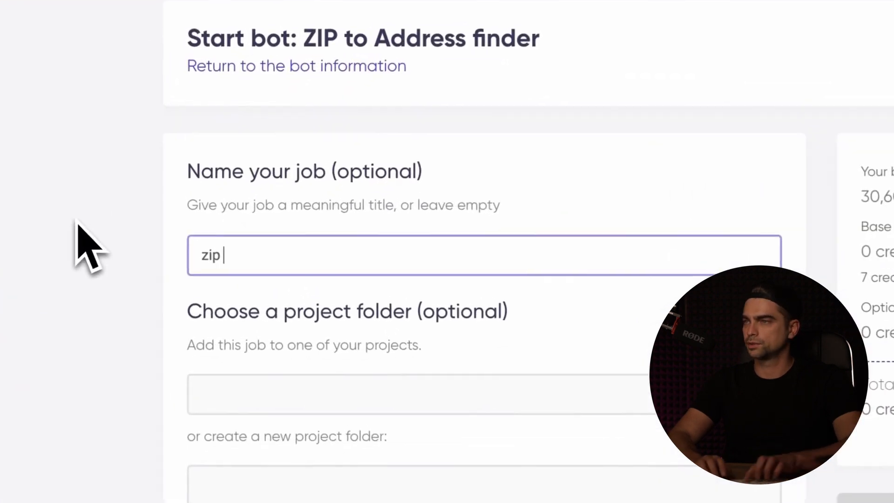
# Step: Name the job 'zip to address testing', enter the zip codes starting 36104, and start the bot
pyautogui.write('to address testing')
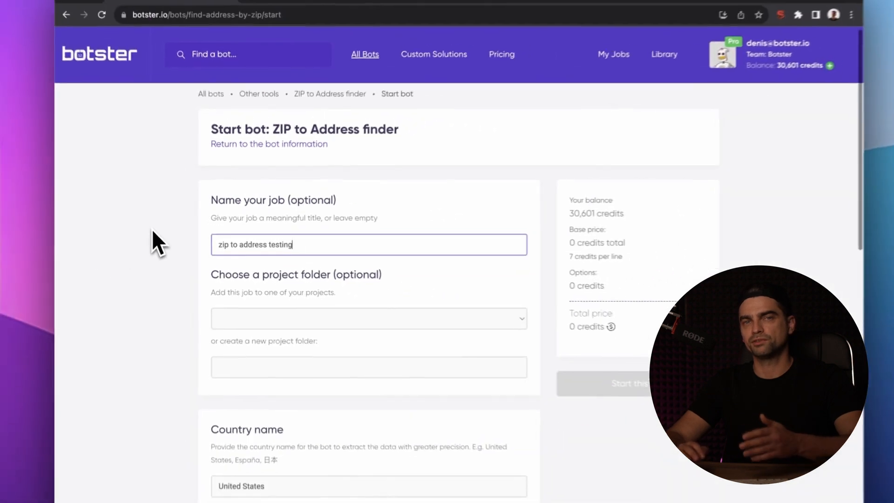
pyautogui.scroll(-3)
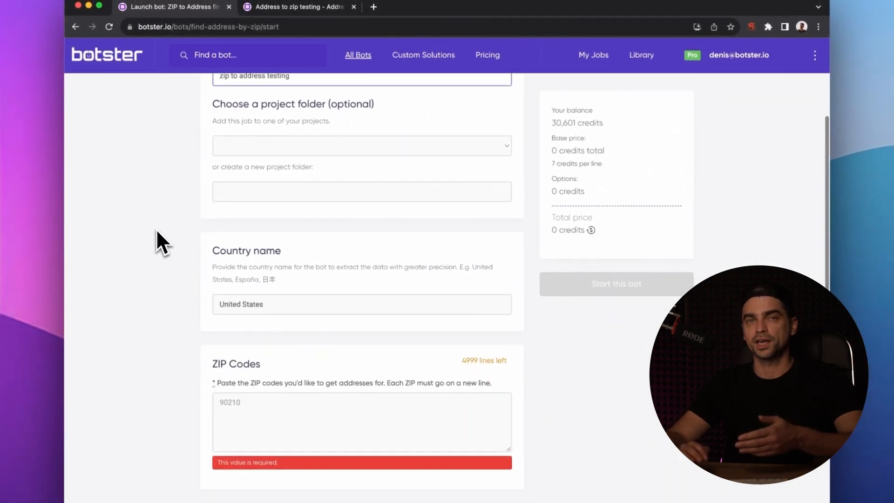
pyautogui.scroll(-3)
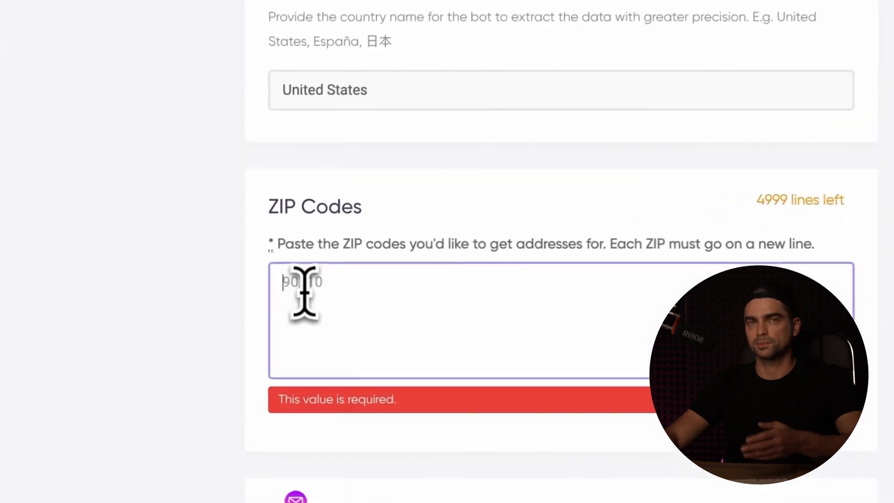
pyautogui.write('36104')
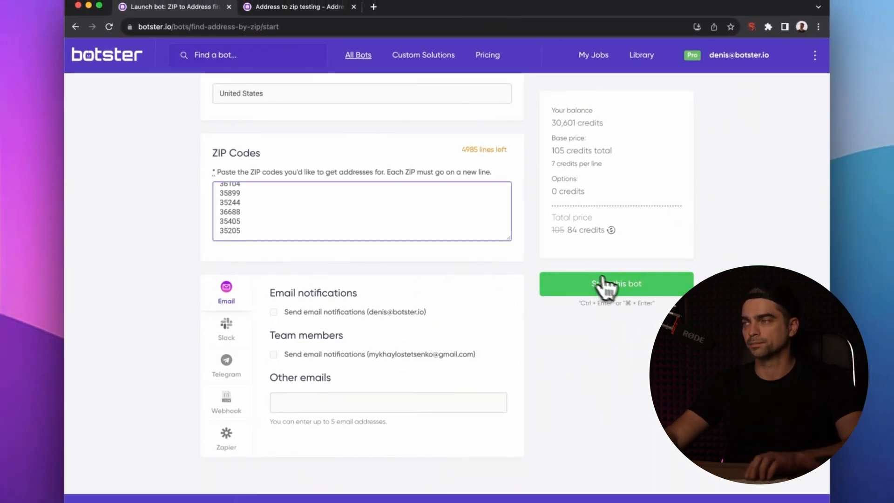
pyautogui.click(616, 284)
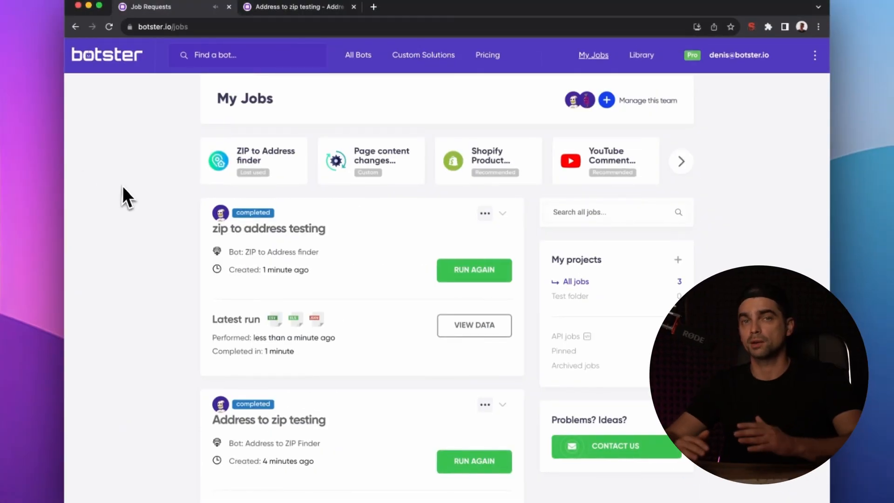
pyautogui.moveTo(189, 282)
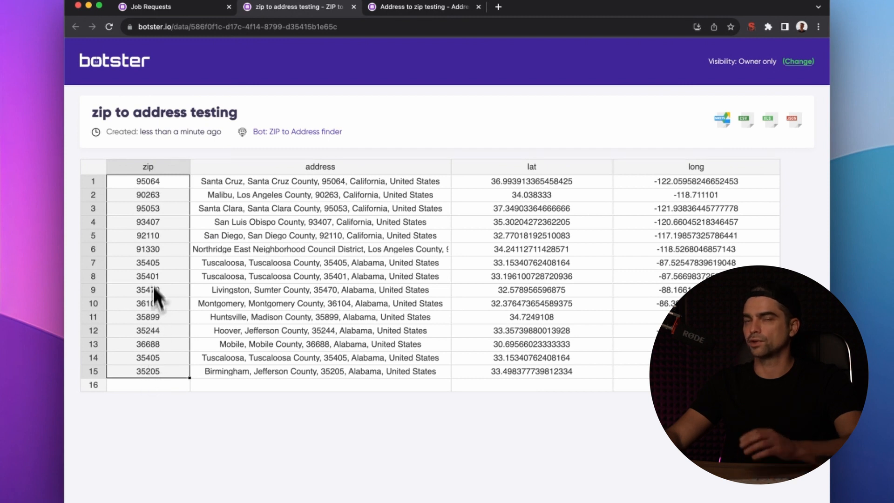
# Step: Change visibility from Owner only so anyone with the link can view the zip to address results
pyautogui.click(319, 181)
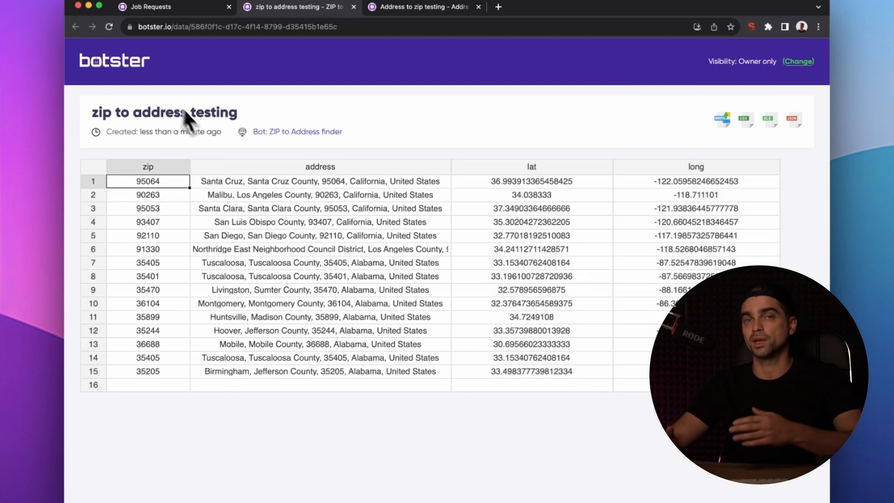
pyautogui.moveTo(77, 119)
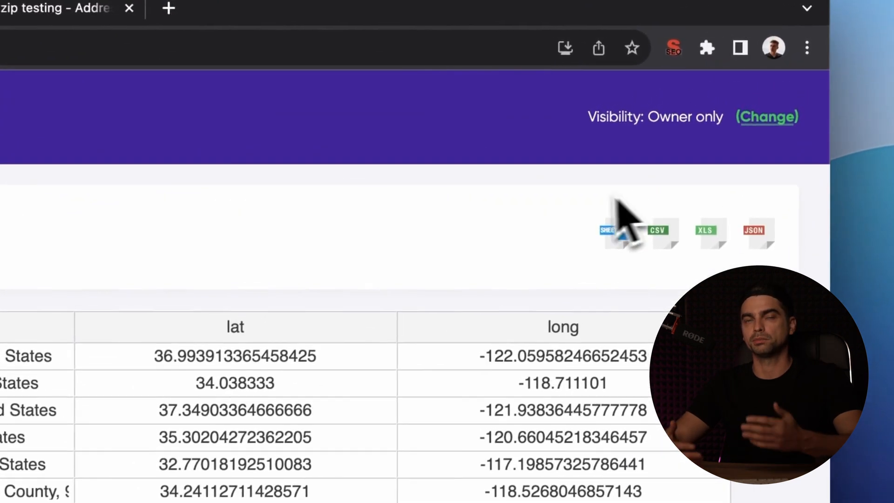
pyautogui.moveTo(767, 117)
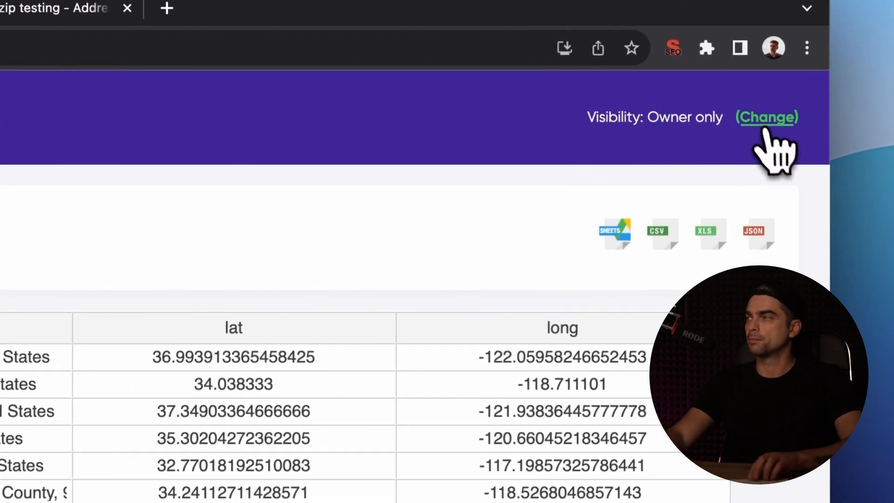
pyautogui.click(767, 116)
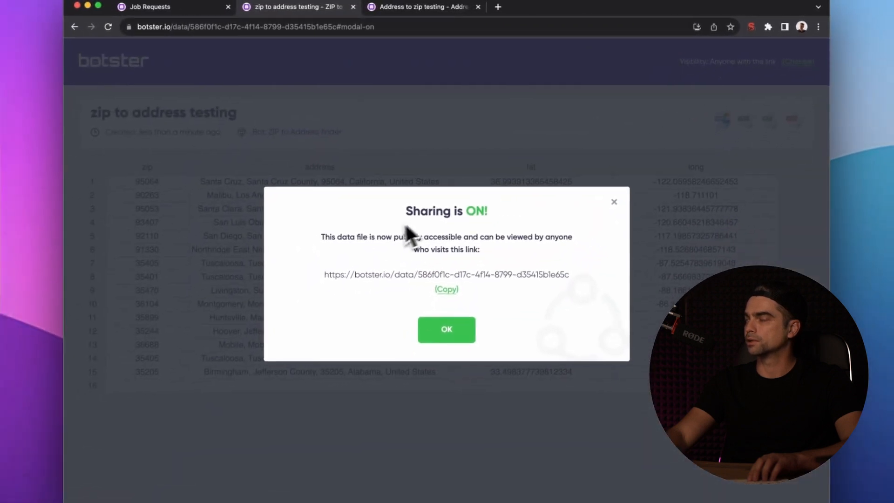